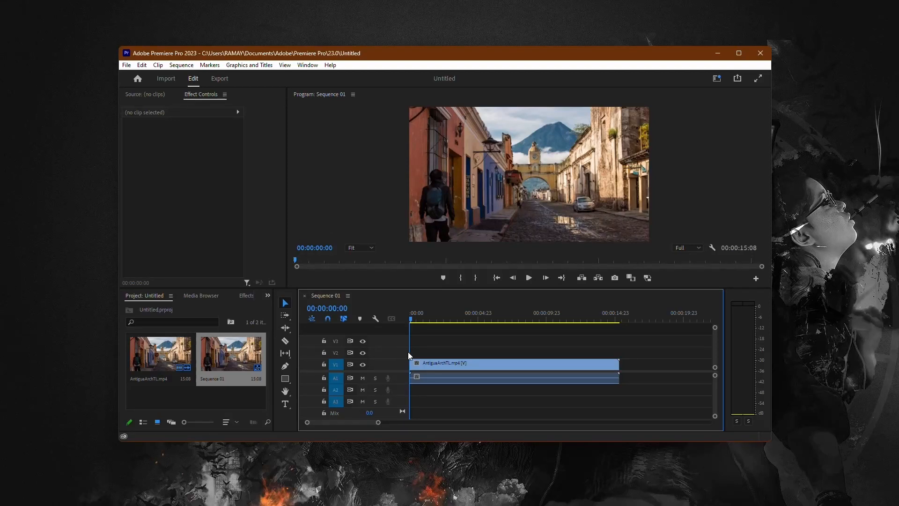
mouse_move(425, 301)
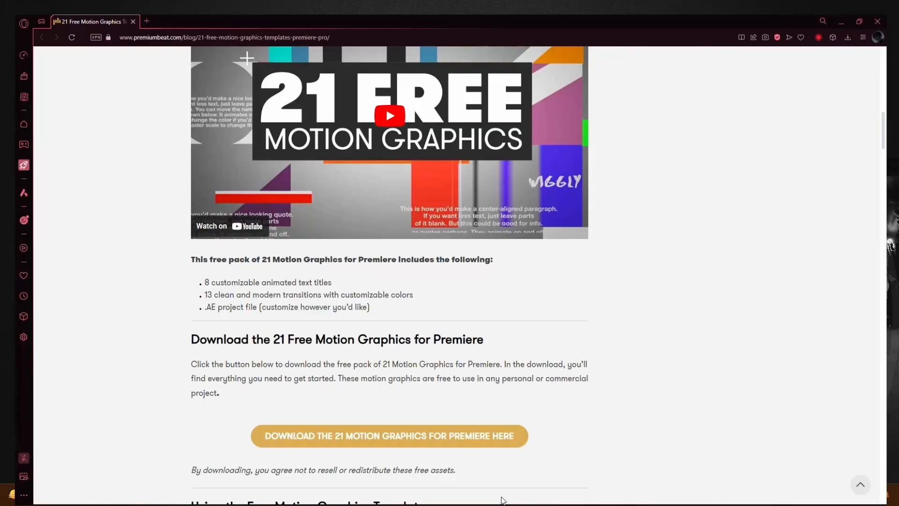
Download the PremiumBeat motion graphics zip and open it from the downloads folder
left_click(390, 436)
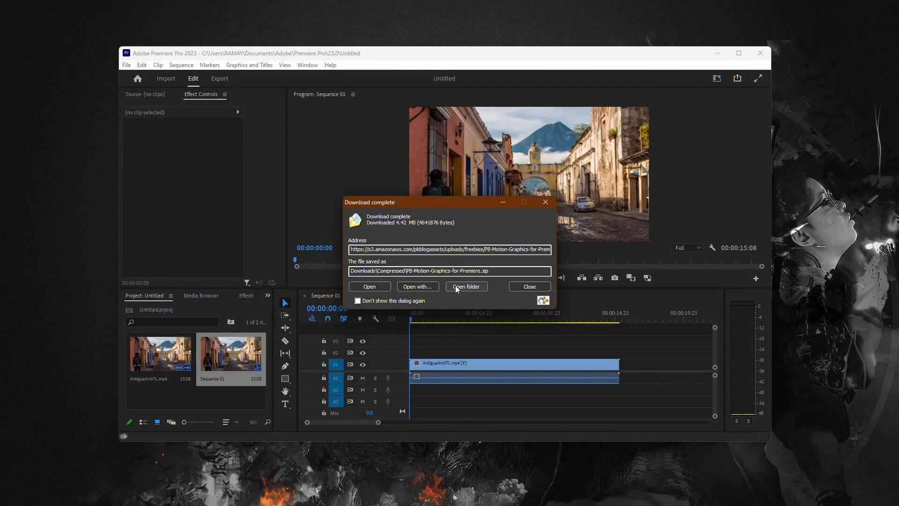
left_click(466, 287)
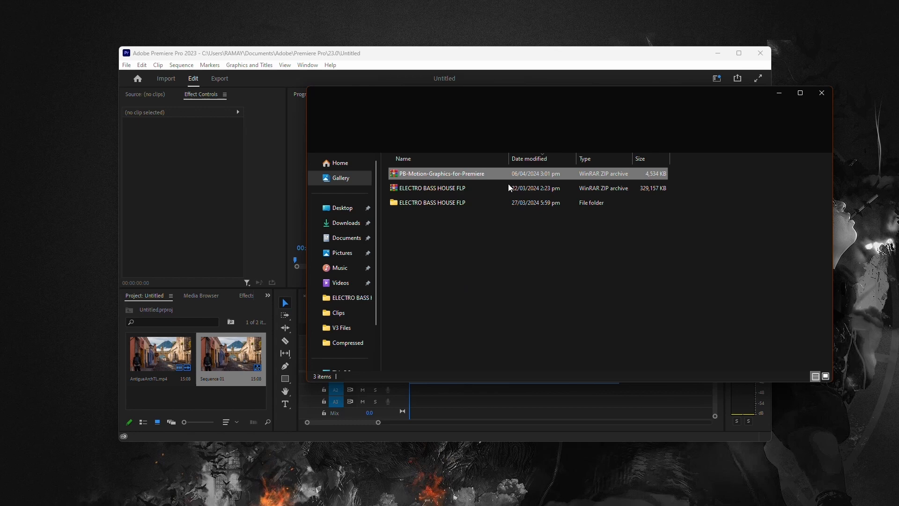
double_click(438, 173)
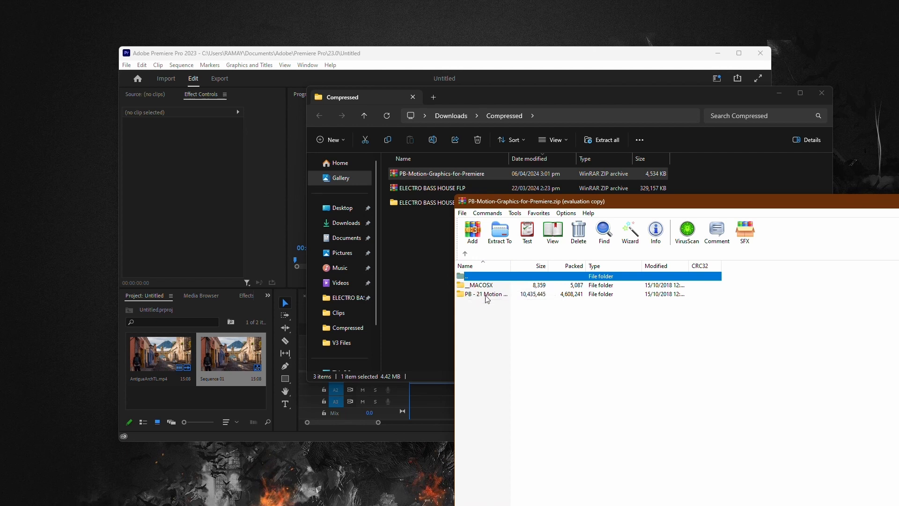
Browse into PB - 21 Motion Graphics For Premiere > Fonts and open Abys-Regular.otf
left_click(487, 293)
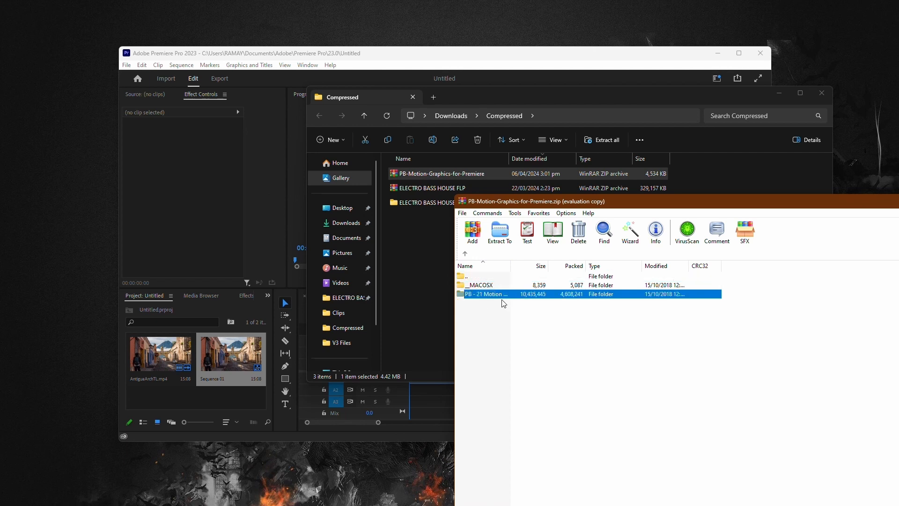
mouse_move(487, 300)
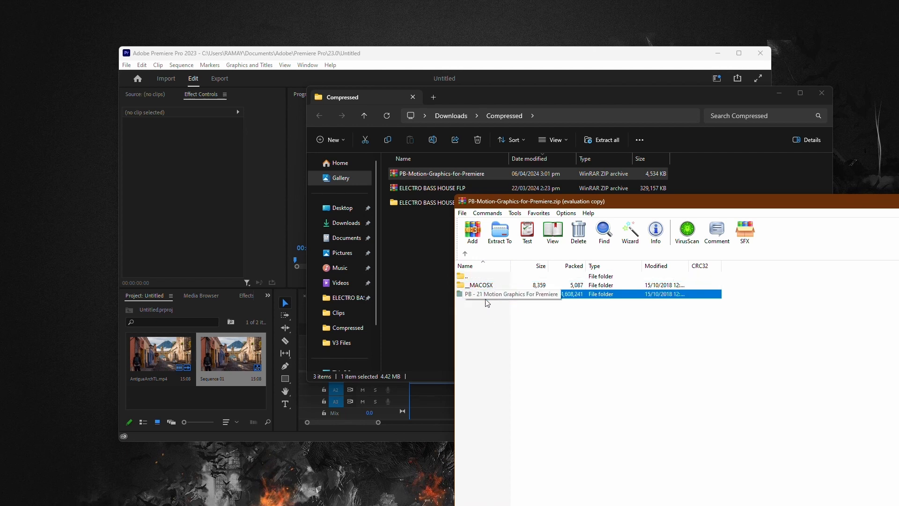
double_click(512, 293)
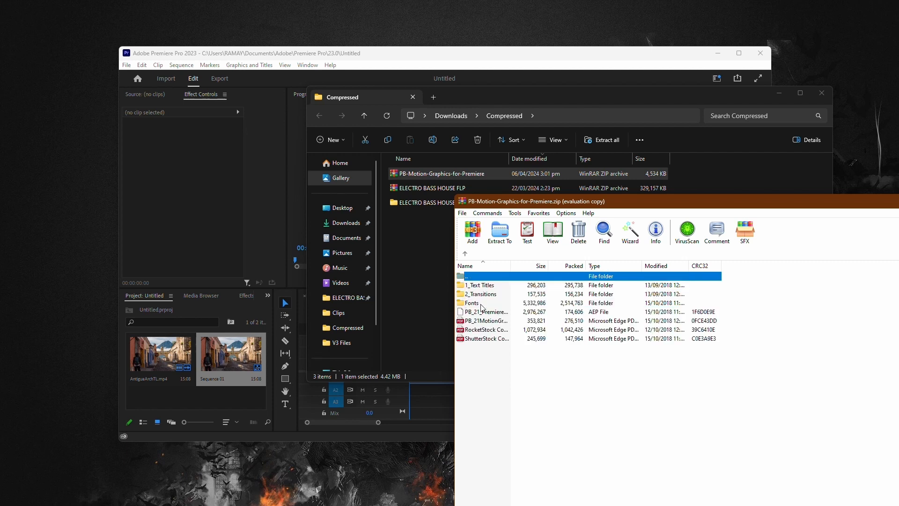
left_click(472, 303)
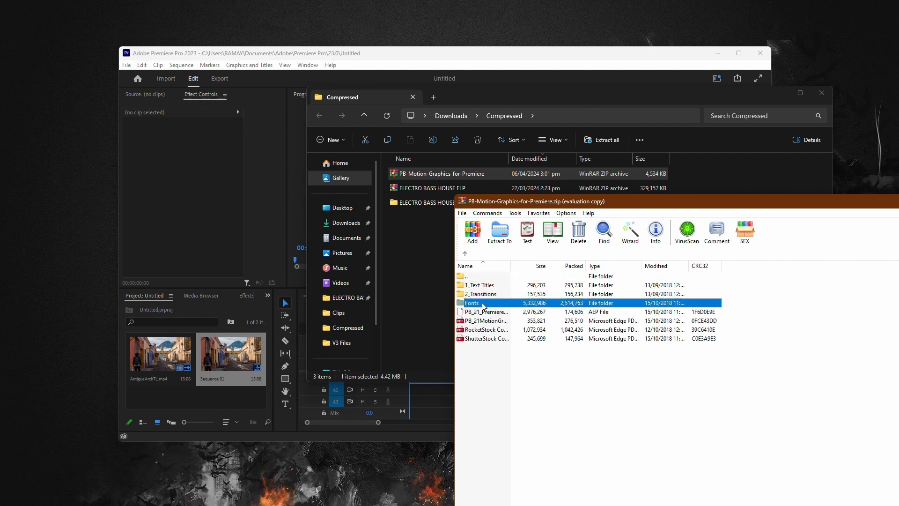
double_click(471, 302)
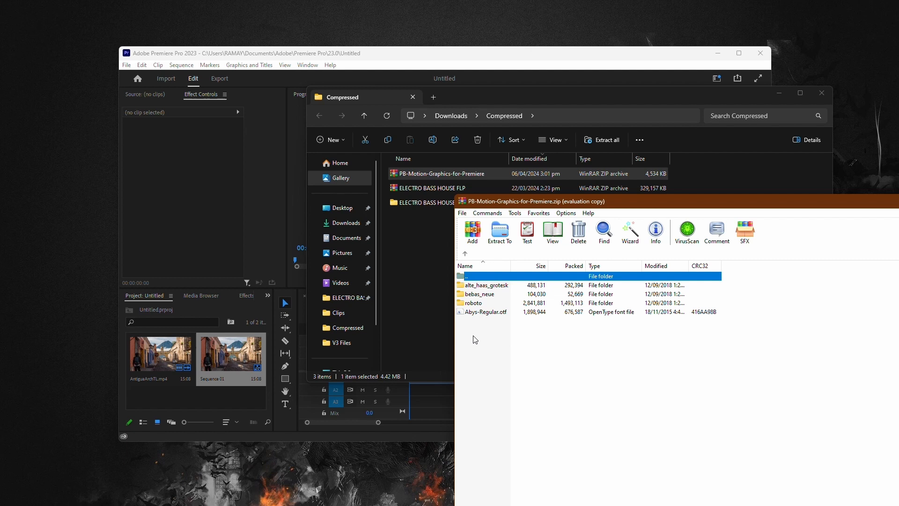
mouse_move(479, 323)
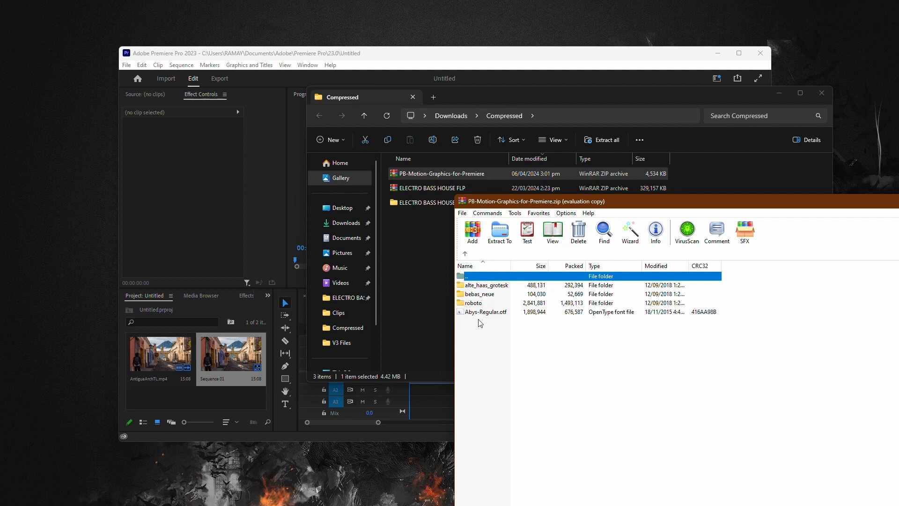
mouse_move(478, 321)
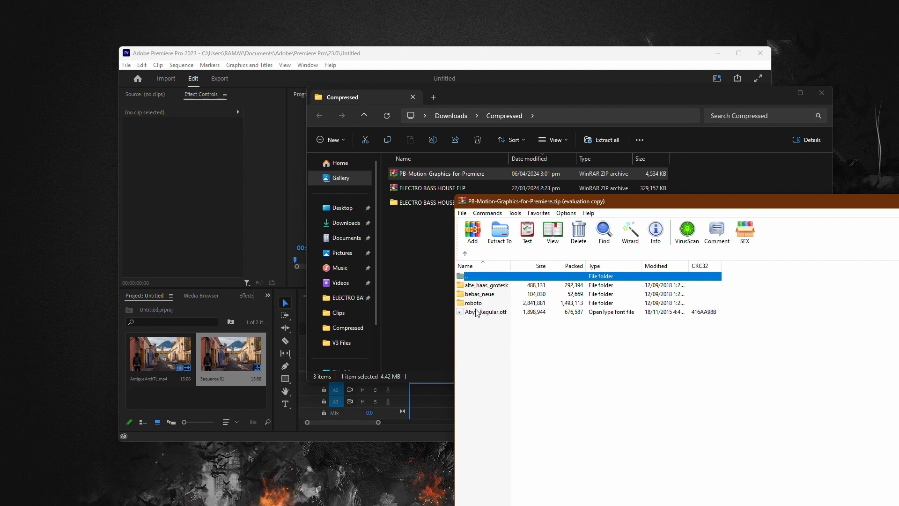
mouse_move(490, 327)
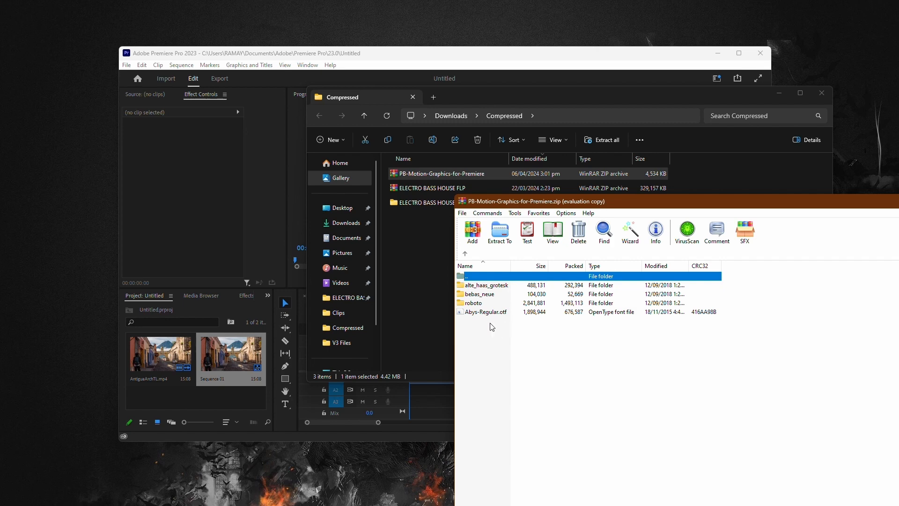
mouse_move(489, 318)
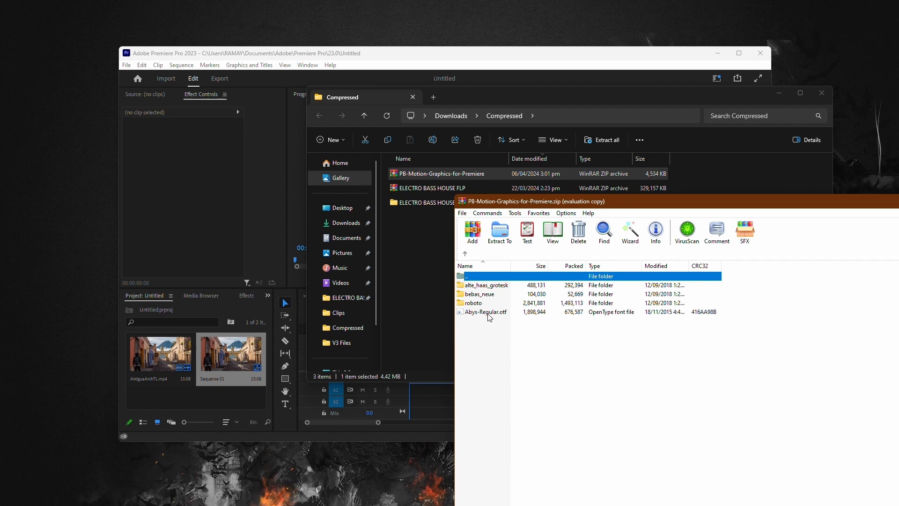
double_click(485, 311)
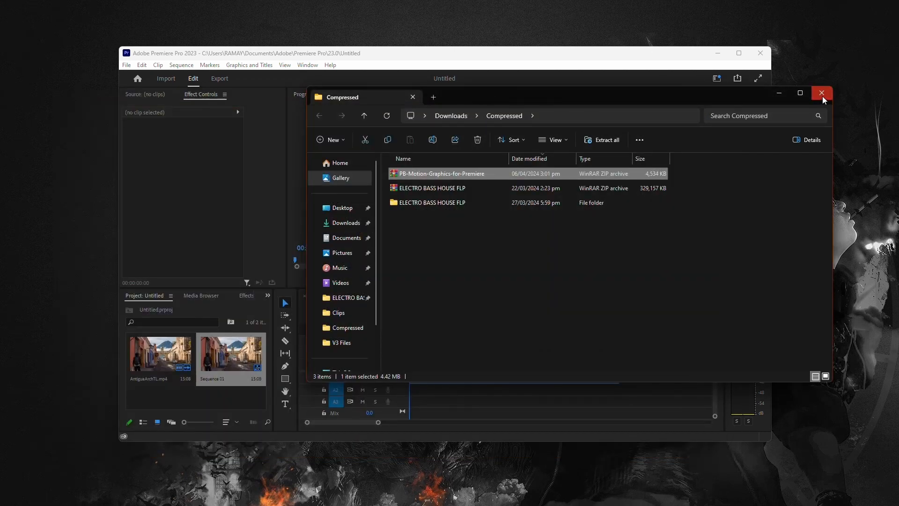
Close the downloads folder window to return to the Premiere Pro sequence
left_click(821, 93)
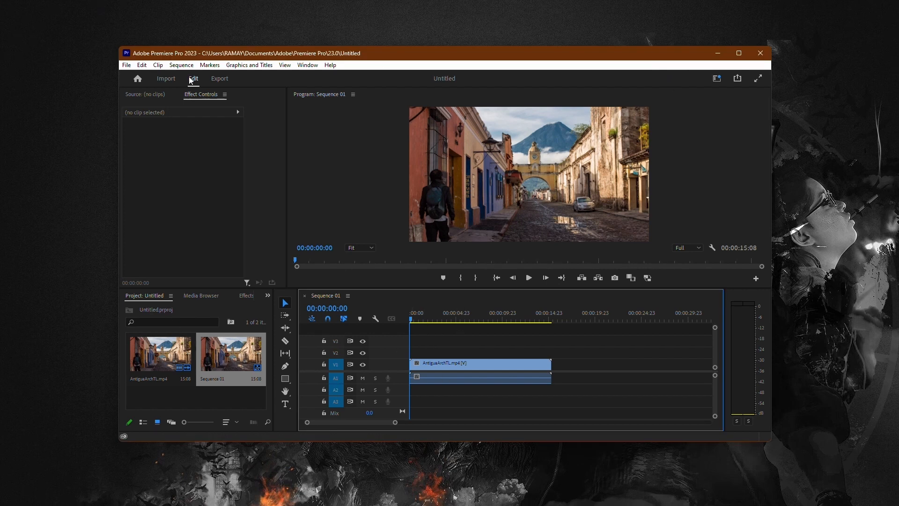
mouse_move(209, 283)
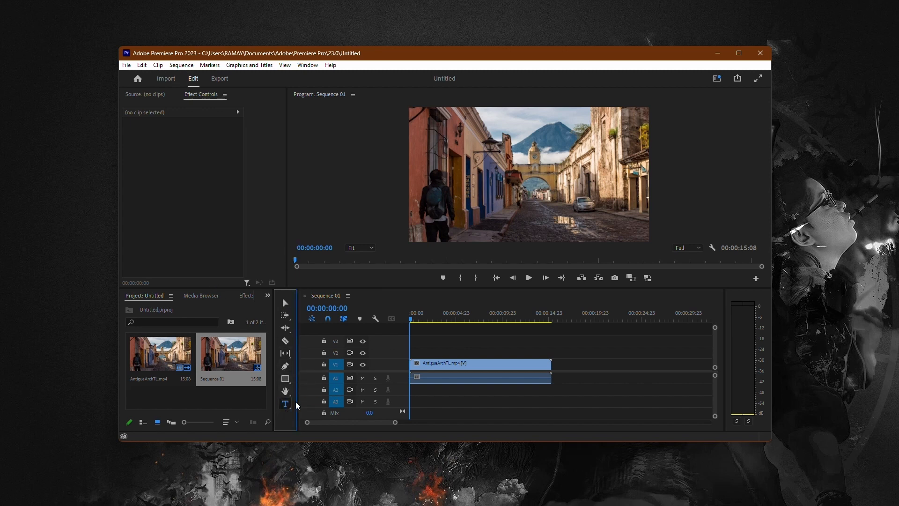
mouse_move(284, 404)
type("YO")
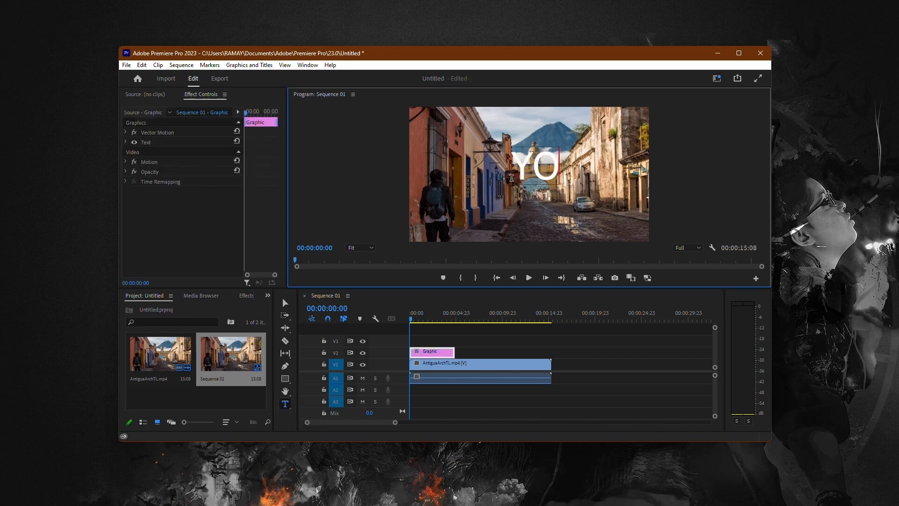
Complete the title text as YOUTUBE, set its font to Abys and start choosing a black fill
type("UTUBE")
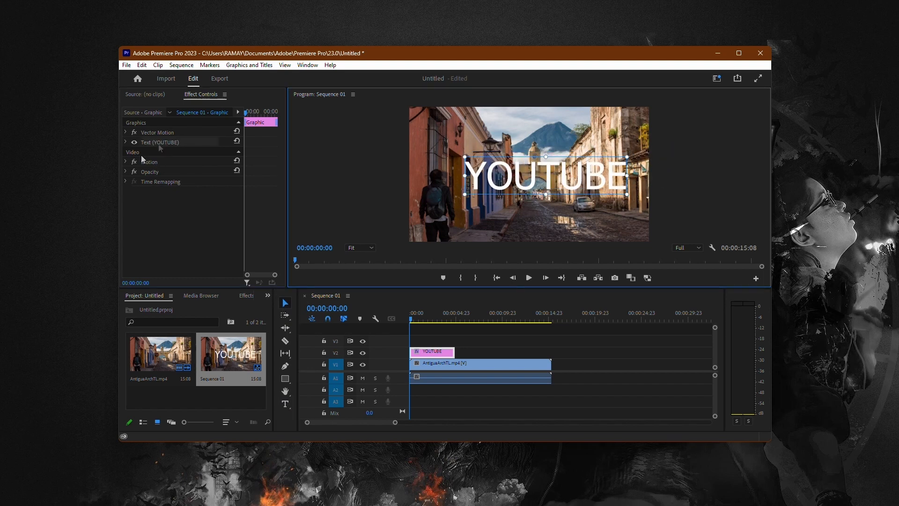
left_click(125, 132)
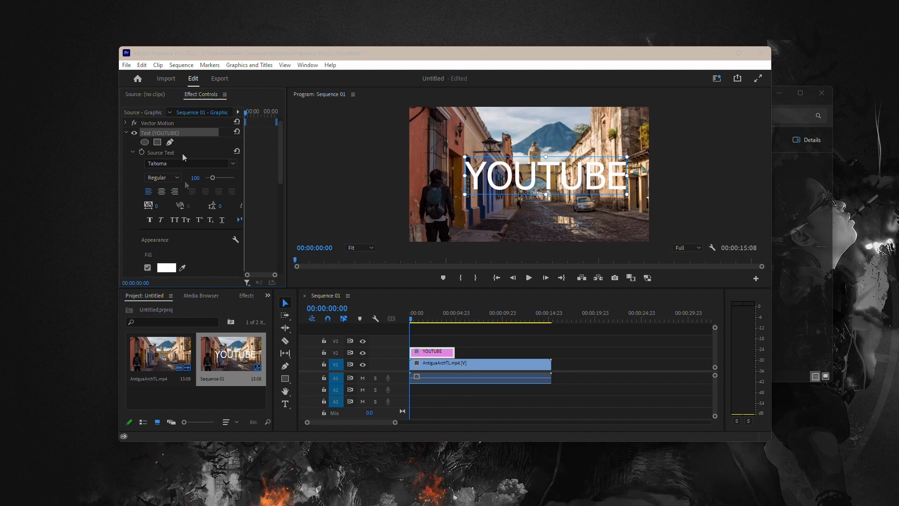
left_click(189, 163)
type("Abys")
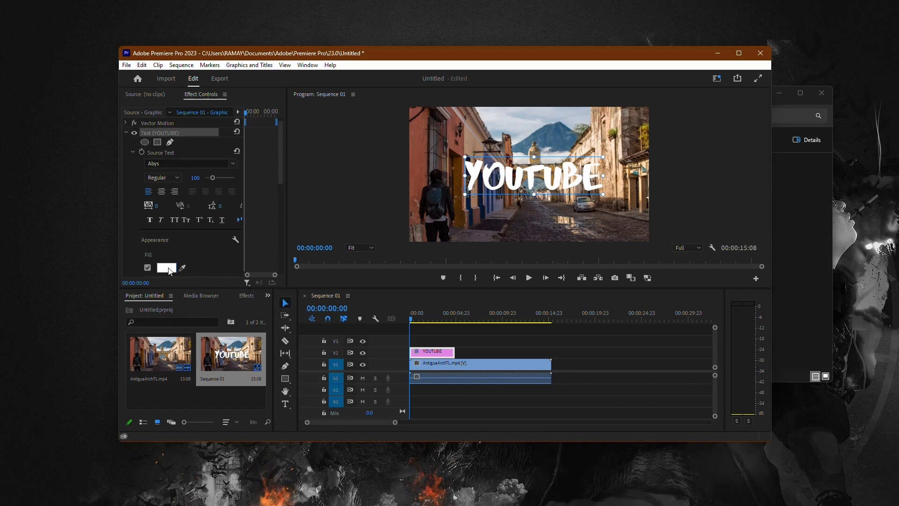
left_click(166, 268)
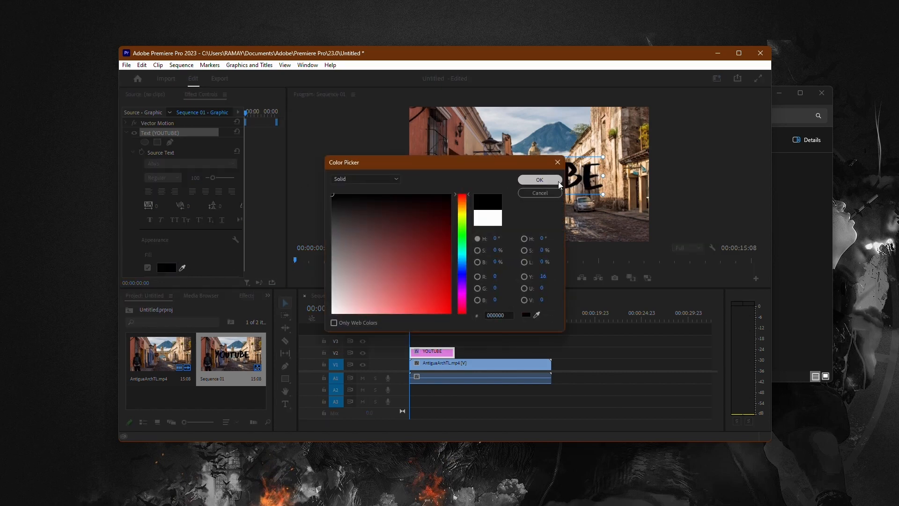
Confirm the black fill and play the black Abys YOUTUBE title over the street clip
left_click(539, 180)
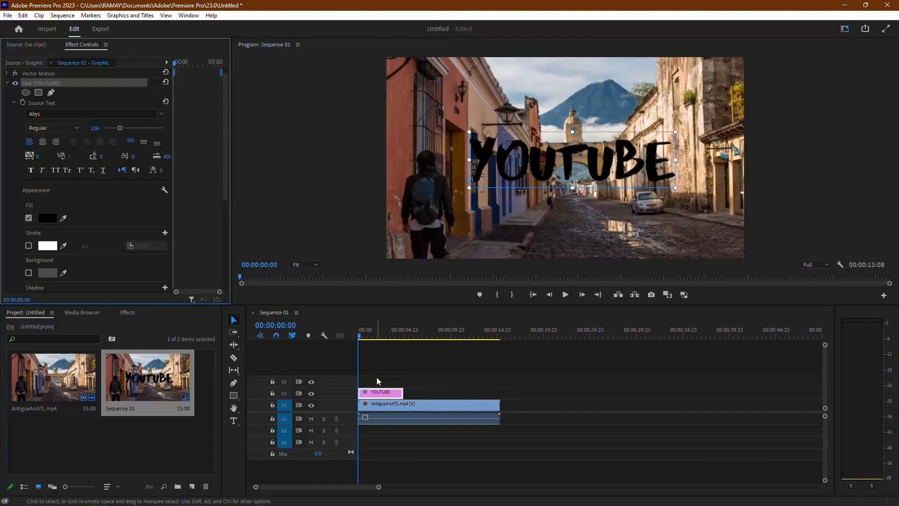
left_click(367, 362)
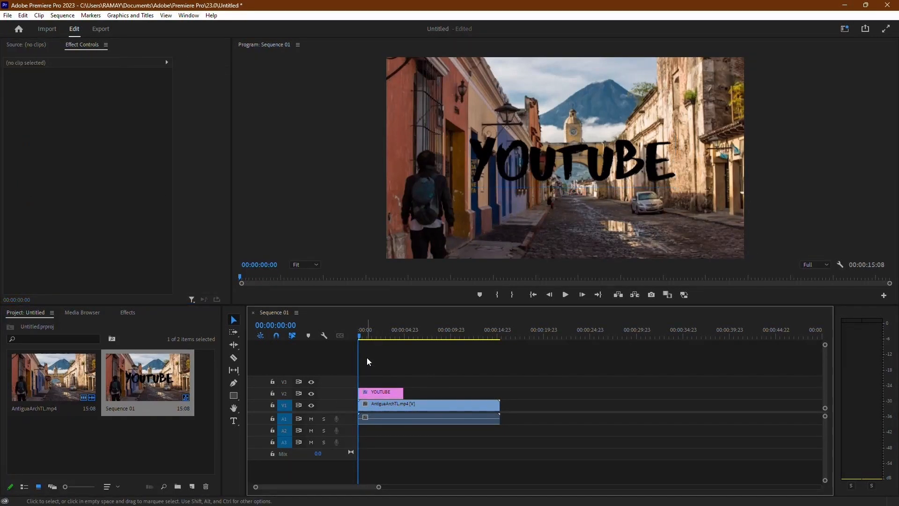
left_click(565, 294)
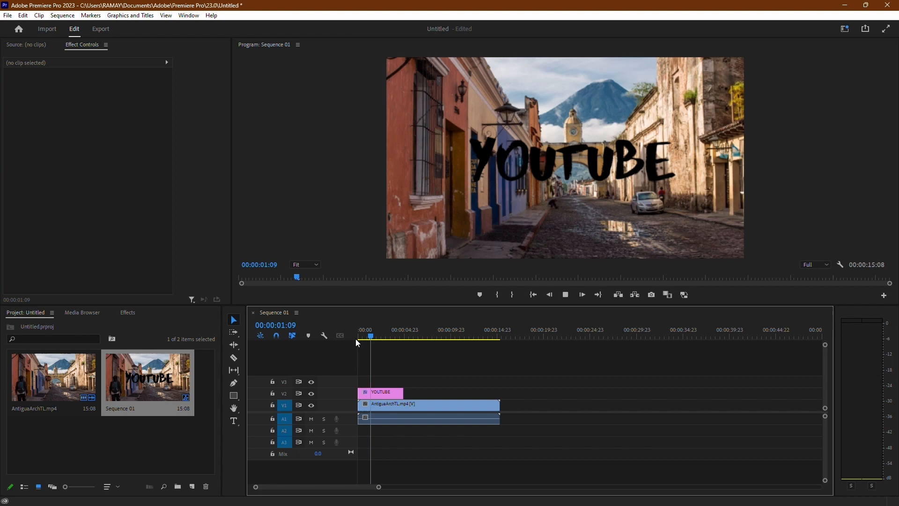